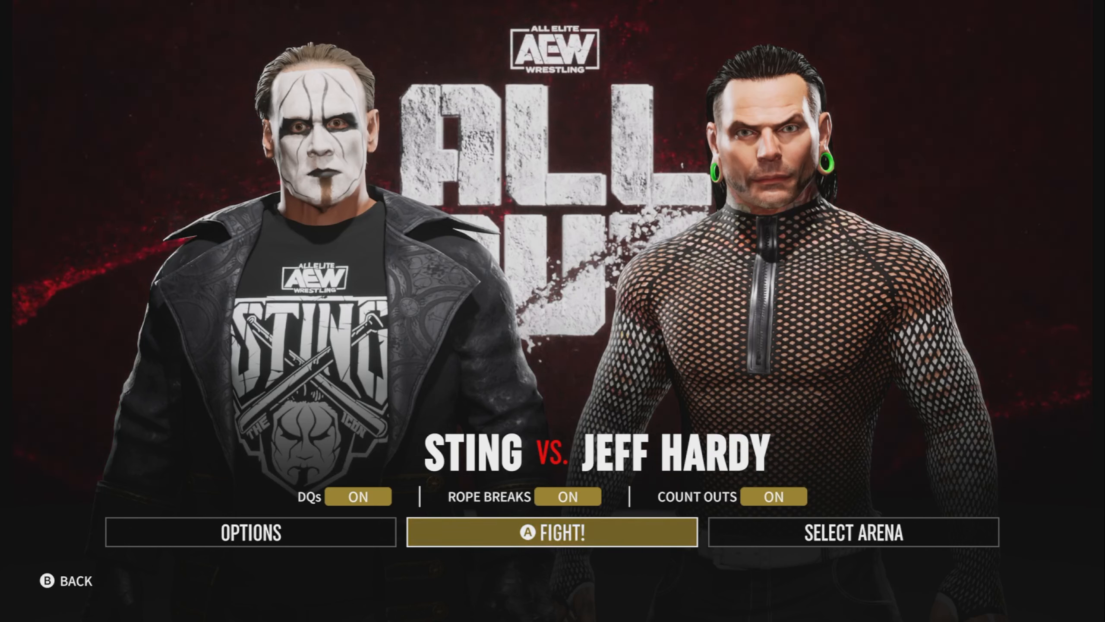
# Select FIGHT! to launch the Sting vs. Jeff Hardy match with DQs, rope breaks and count-outs on.
pyautogui.click(552, 531)
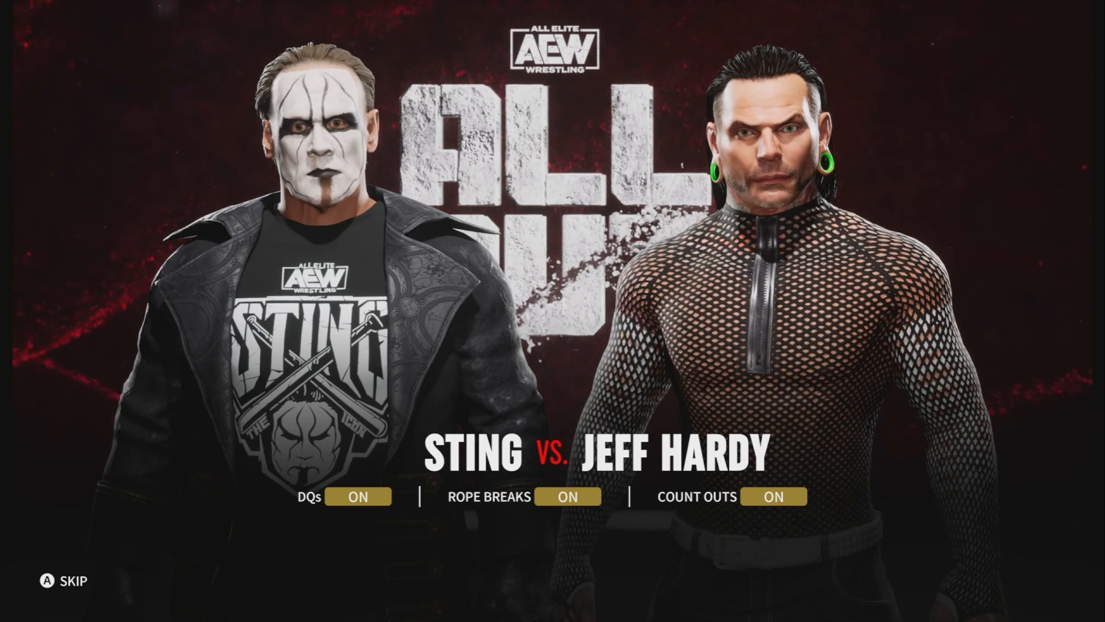